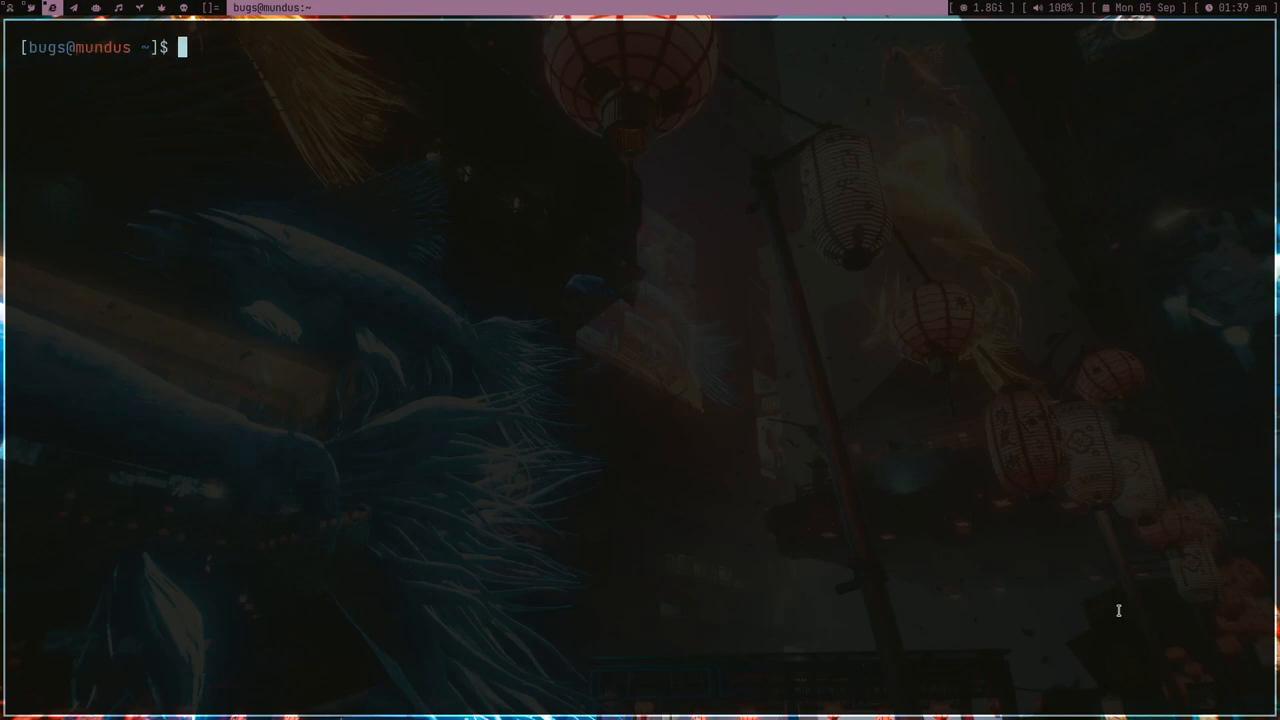
{"action": "type", "text": "ssh root"}
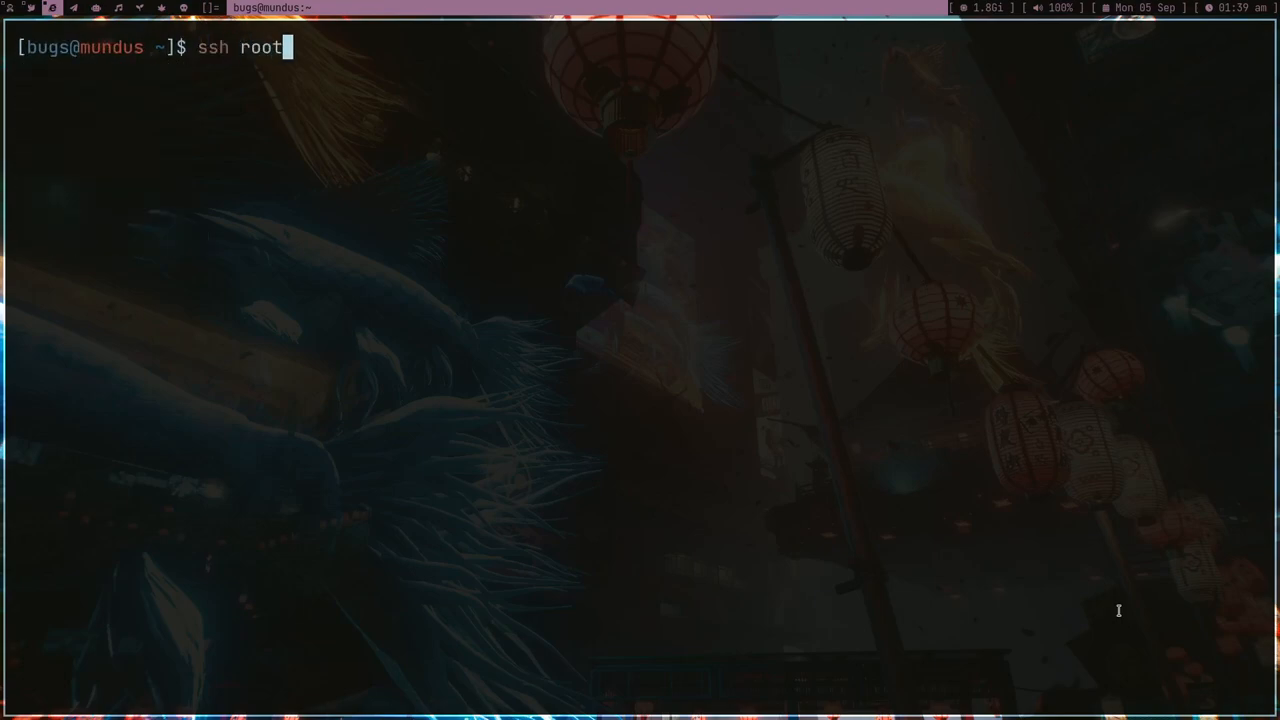
{"action": "type", "text": "@maniritika.xyz"}
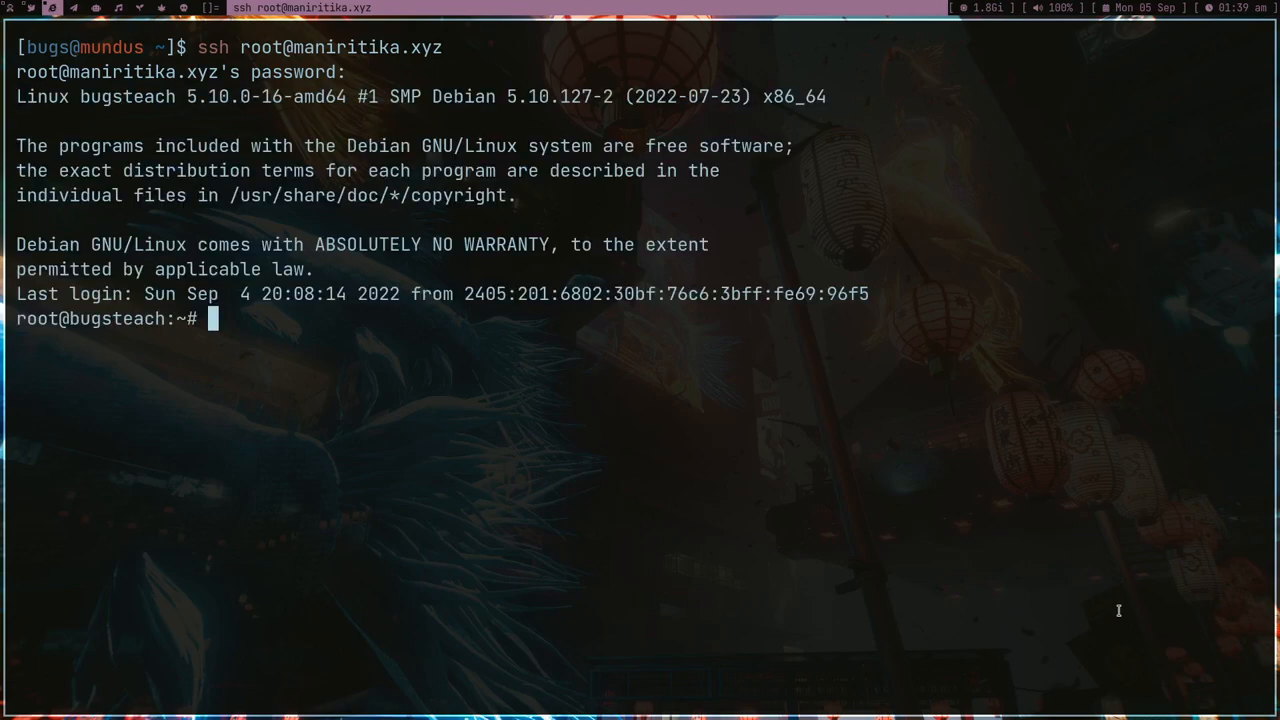
{"action": "type", "text": "ls"}
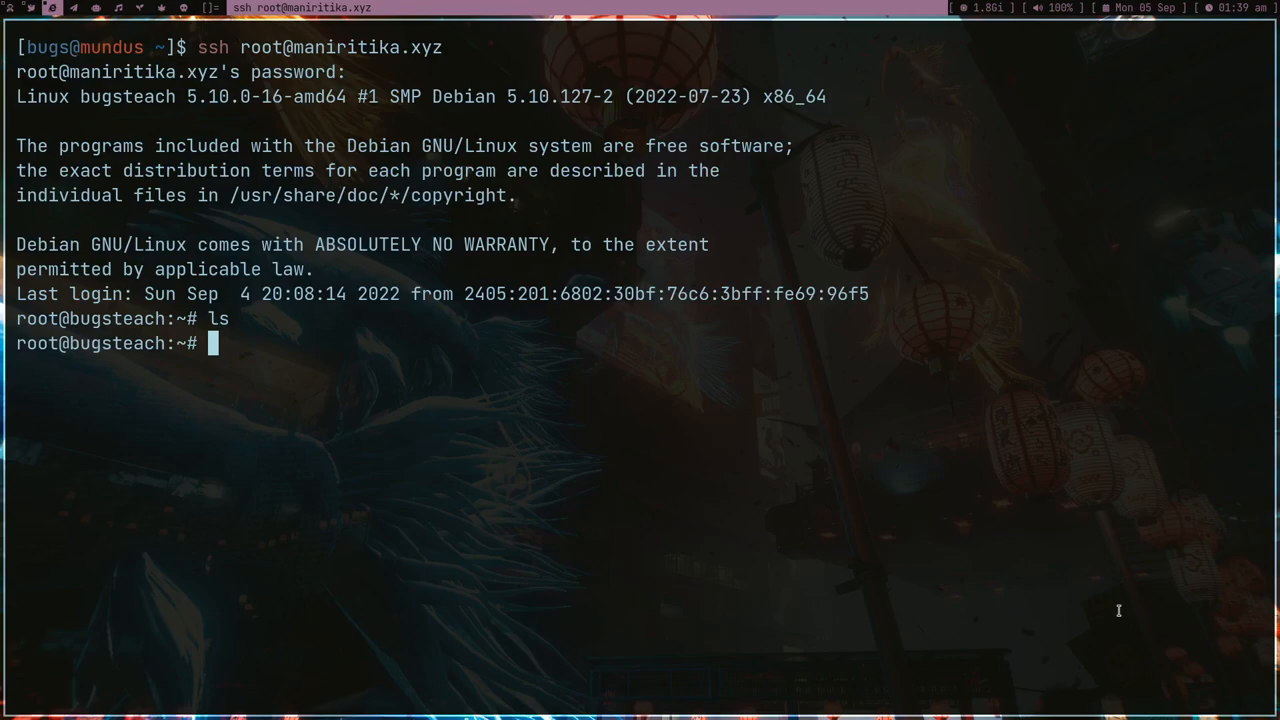
{"action": "type", "text": "systemctl status sshd"}
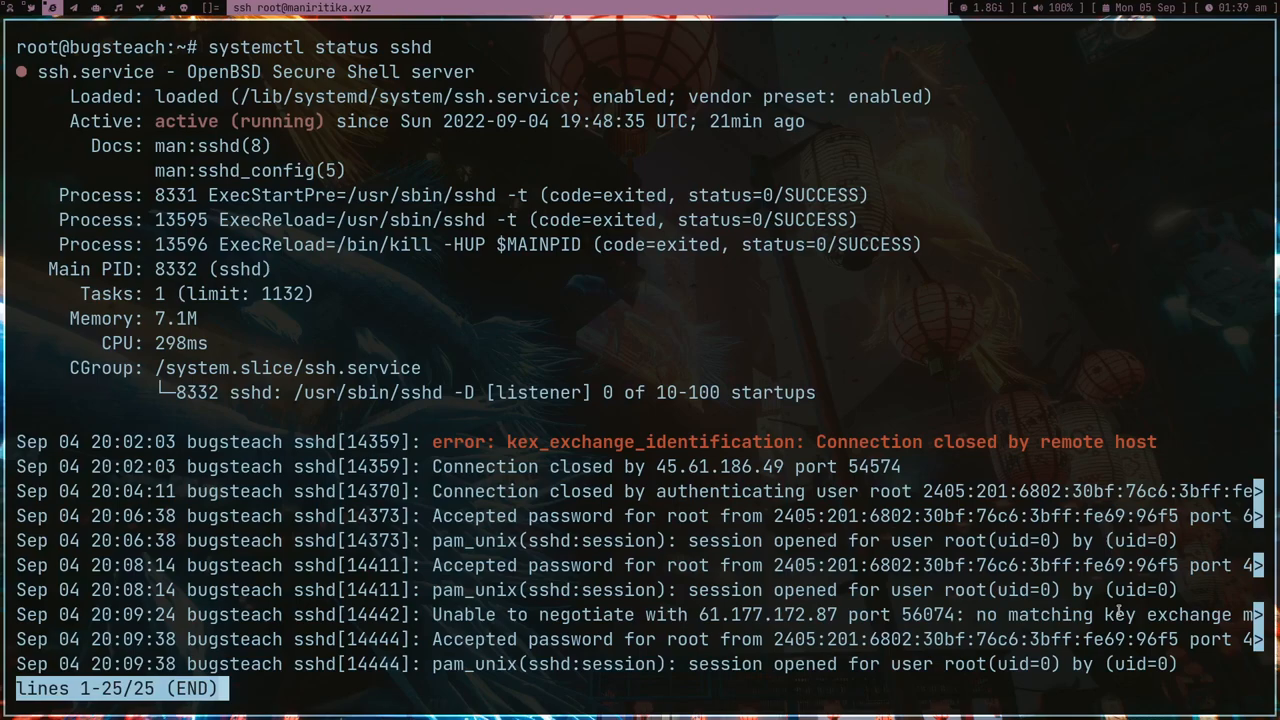
Quit the sshd status pager and open a local shell beside the root session.
{"action": "key", "text": "q"}
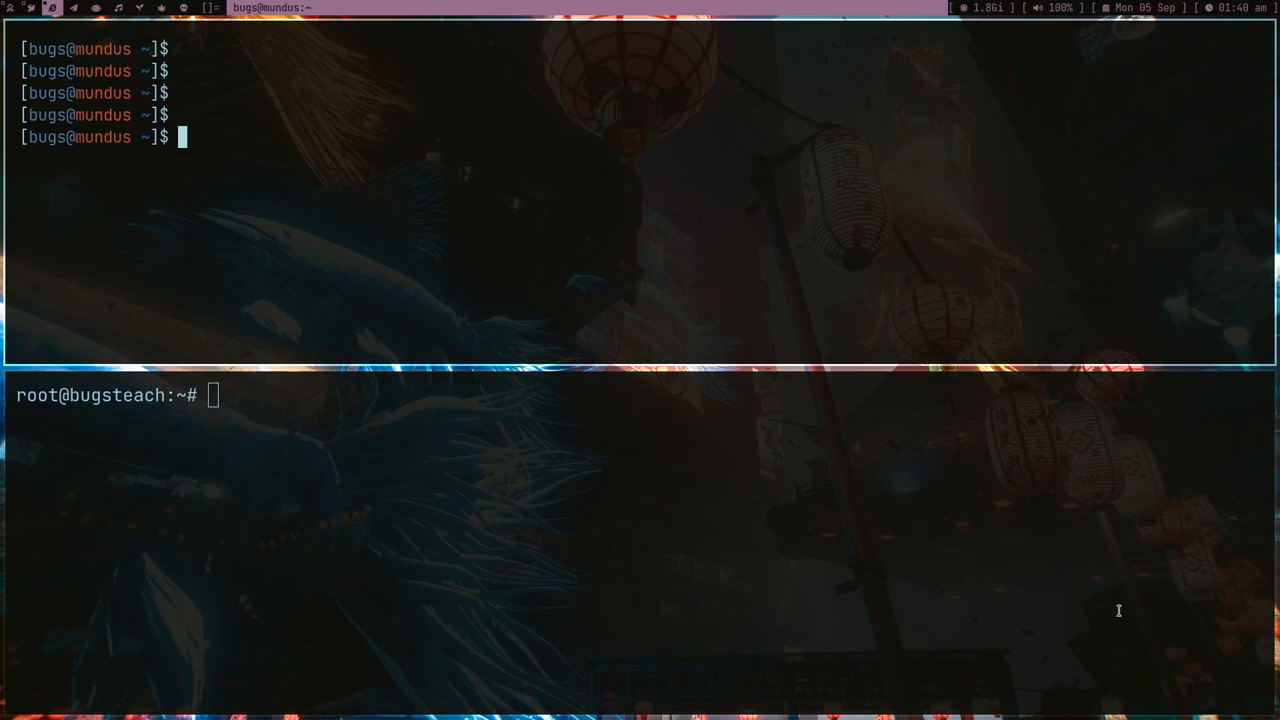
In the local ~/.ssh folder, run ssh-keygen to create an RSA 3072 key pair.
{"action": "type", "text": "cd .ssh/"}
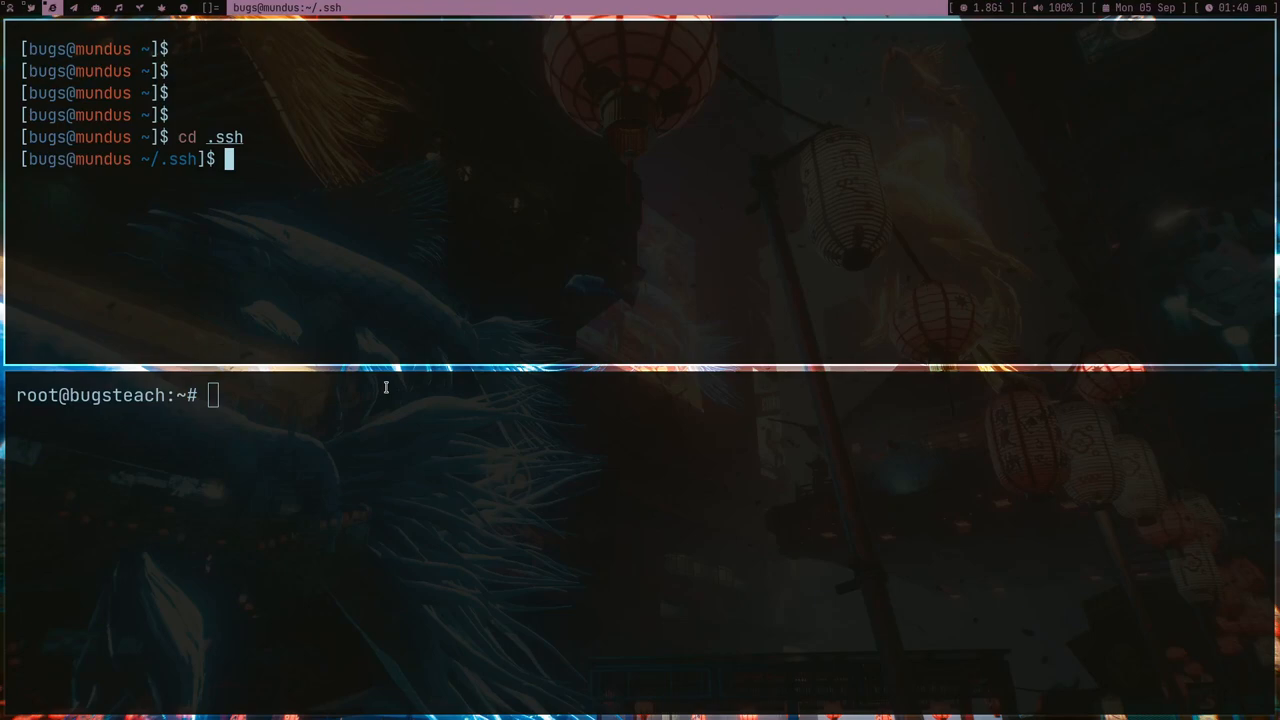
{"action": "mouse_move", "coordinate": [332, 248]}
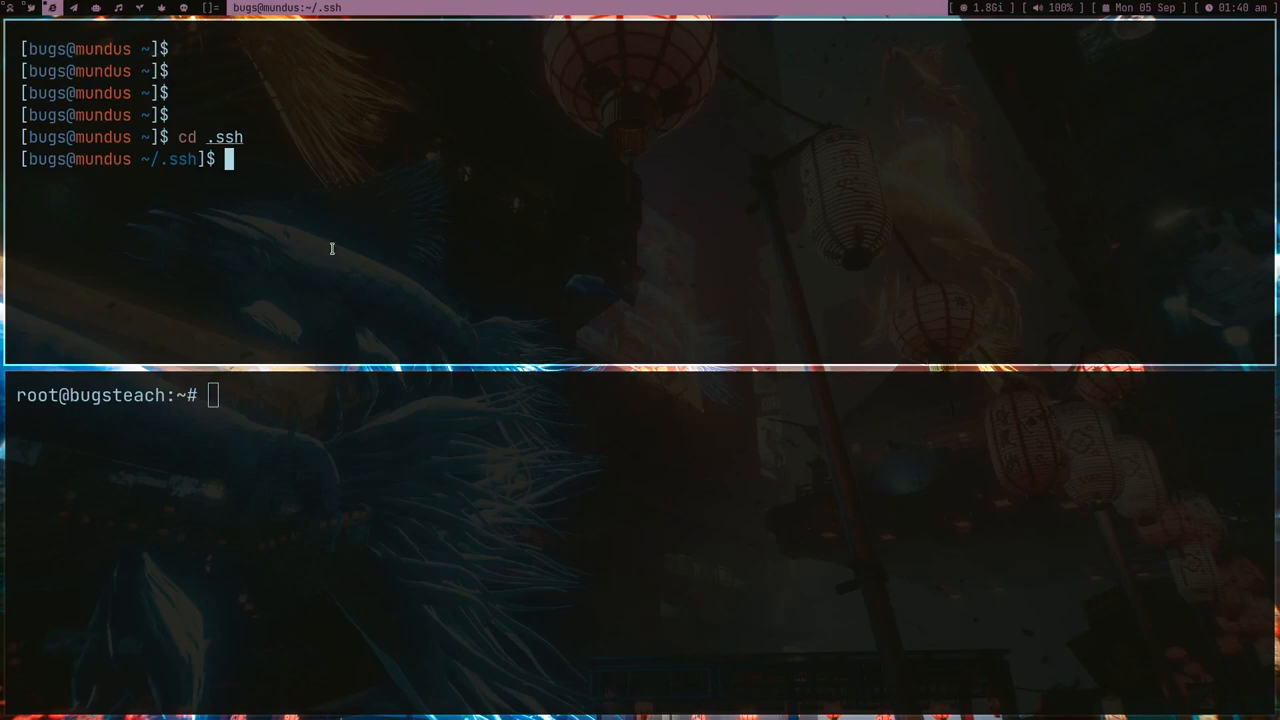
{"action": "type", "text": "ls"}
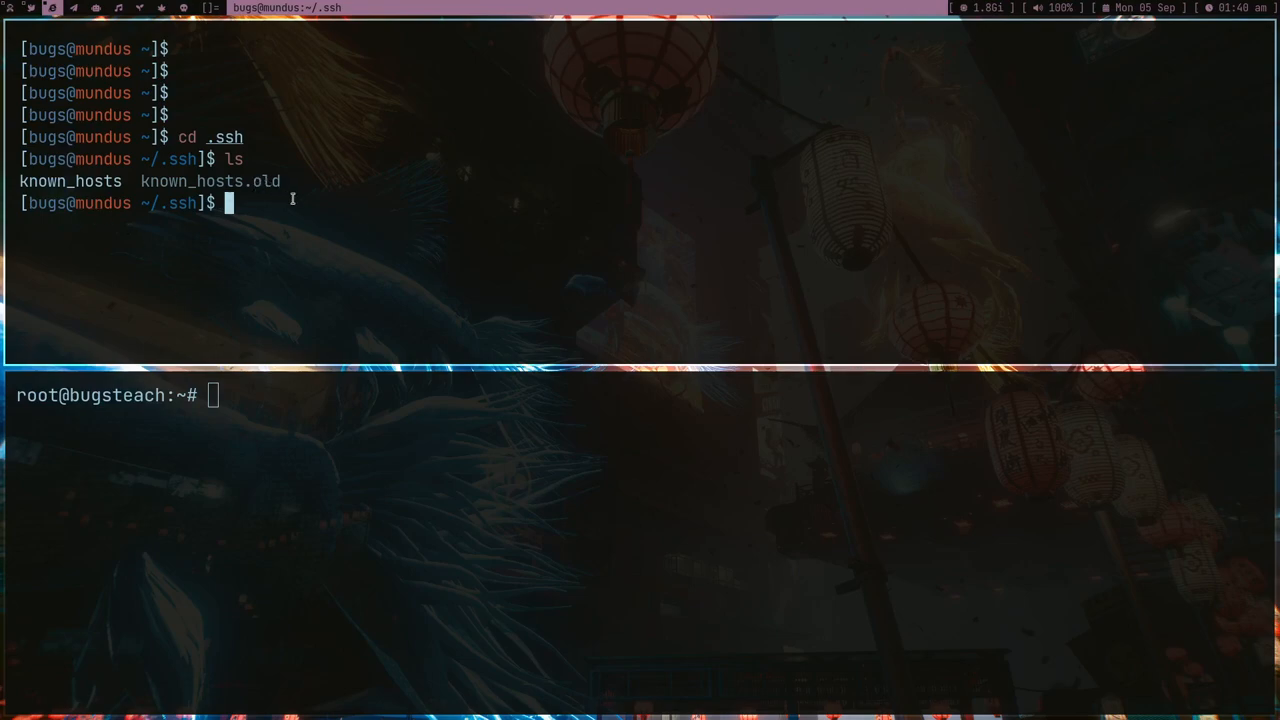
{"action": "type", "text": "c"}
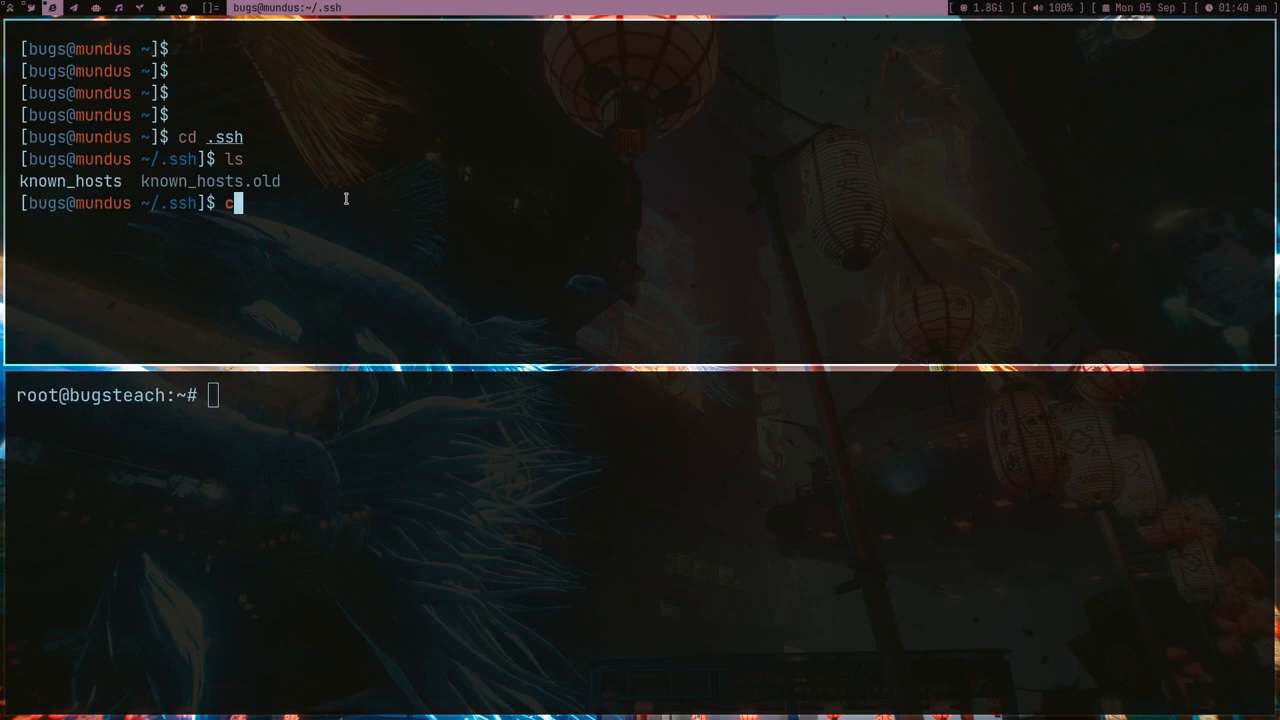
{"action": "type", "text": "ssh-keygen"}
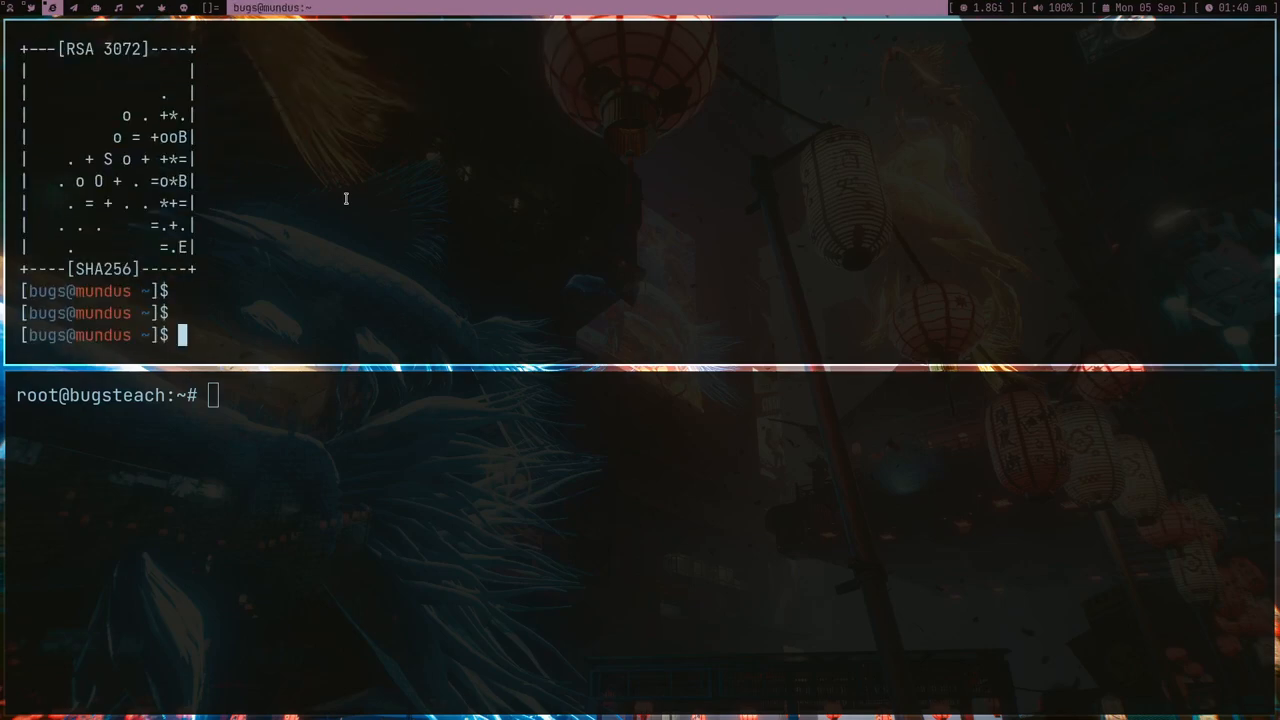
Review the ssh-keygen passphrase output and list ~/.ssh showing id_rsa and id_rsa.pub.
{"action": "type", "text": "cd .ssh/"}
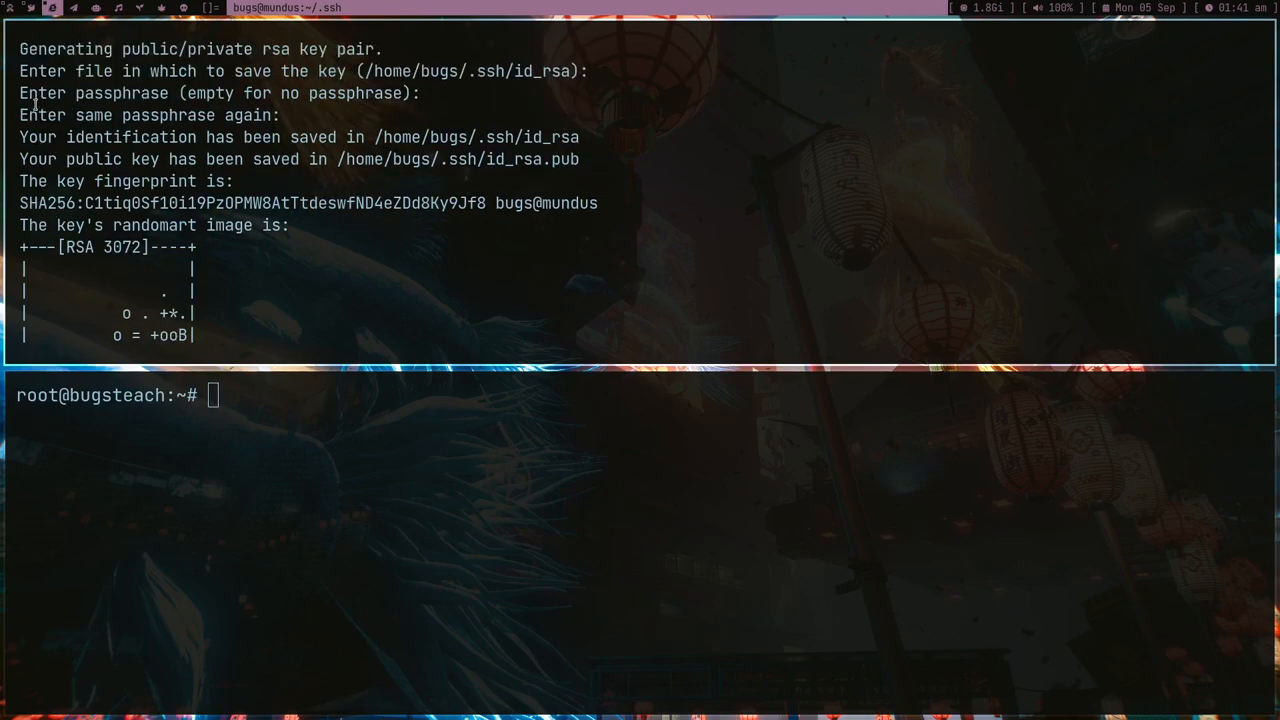
{"action": "left_click_drag", "start_coordinate": [85, 115], "coordinate": [263, 115]}
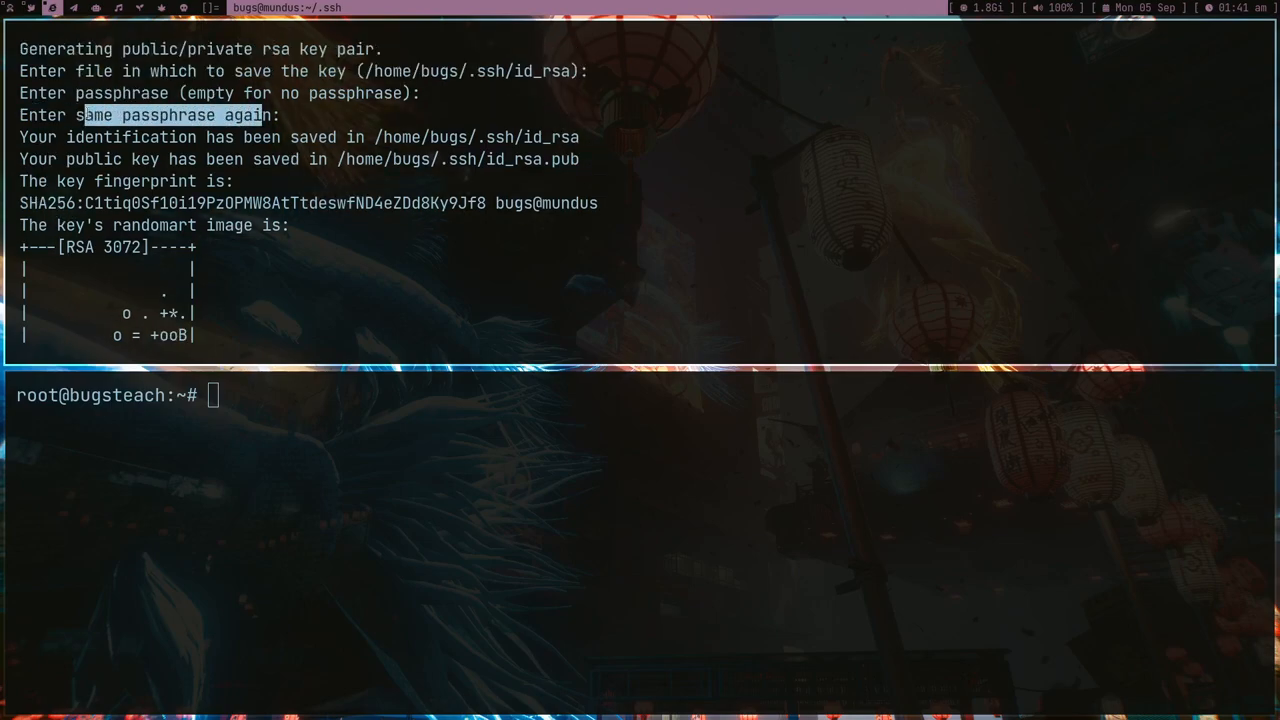
{"action": "scroll", "scroll_direction": "down", "scroll_amount": 3}
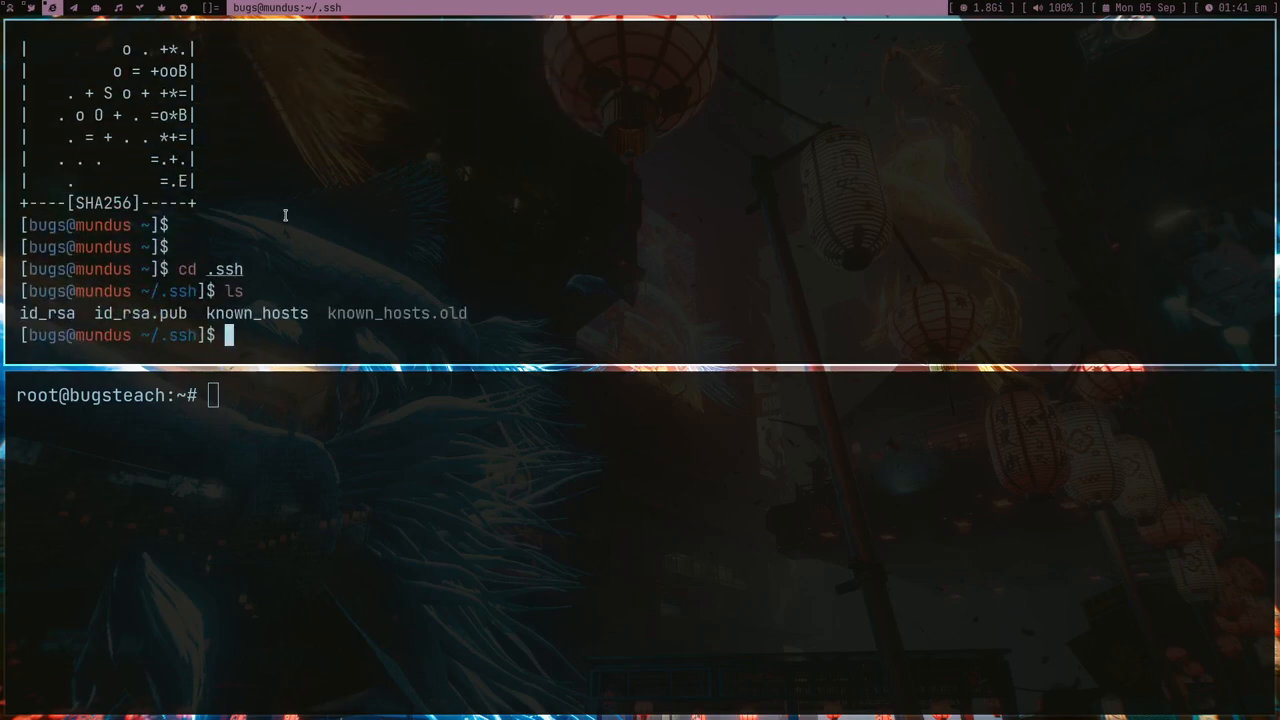
Copy id_rsa.pub to the clipboard via xclip and move to the server pane.
{"action": "type", "text": "cat id_rsa.pub"}
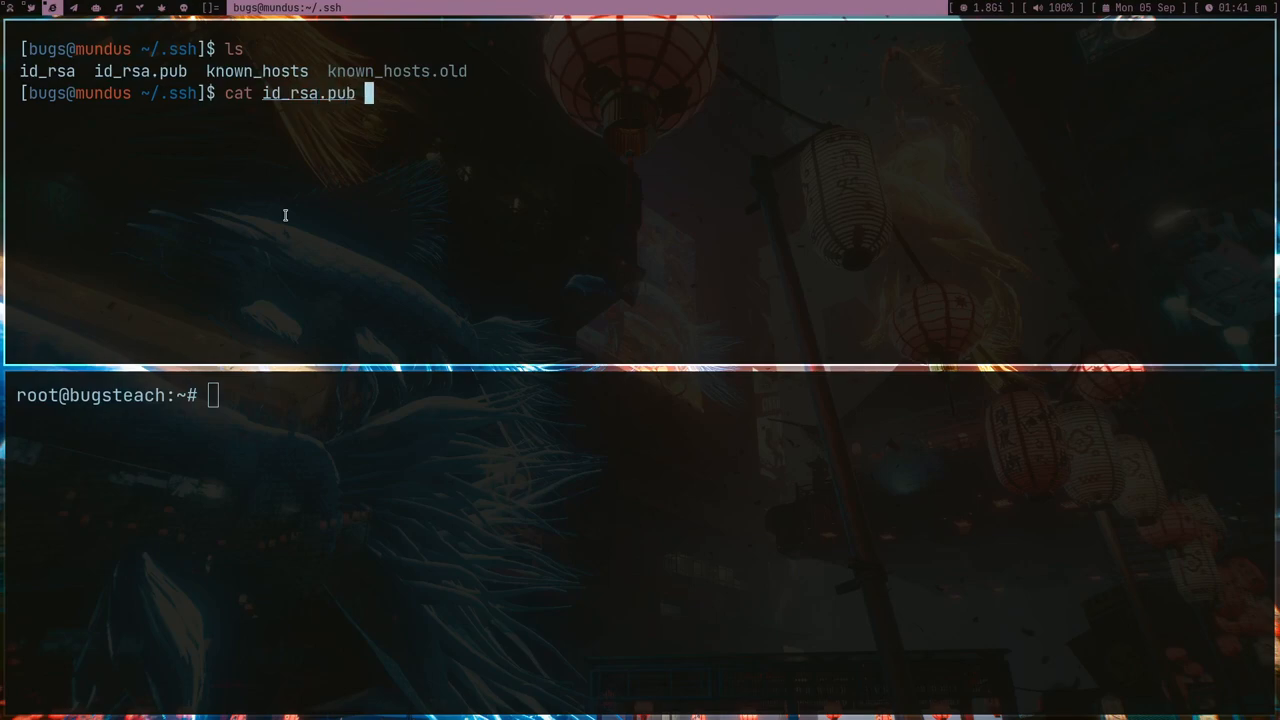
{"action": "type", "text": "| xclip -sel c"}
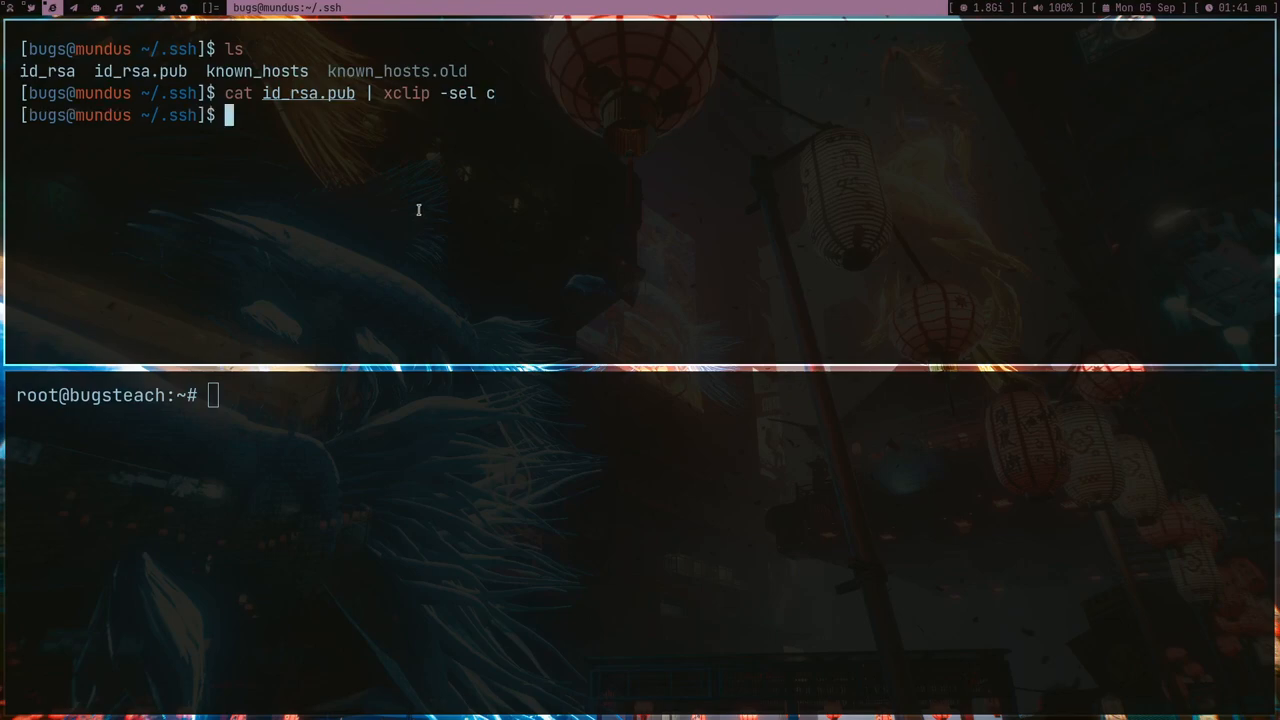
{"action": "mouse_move", "coordinate": [351, 104]}
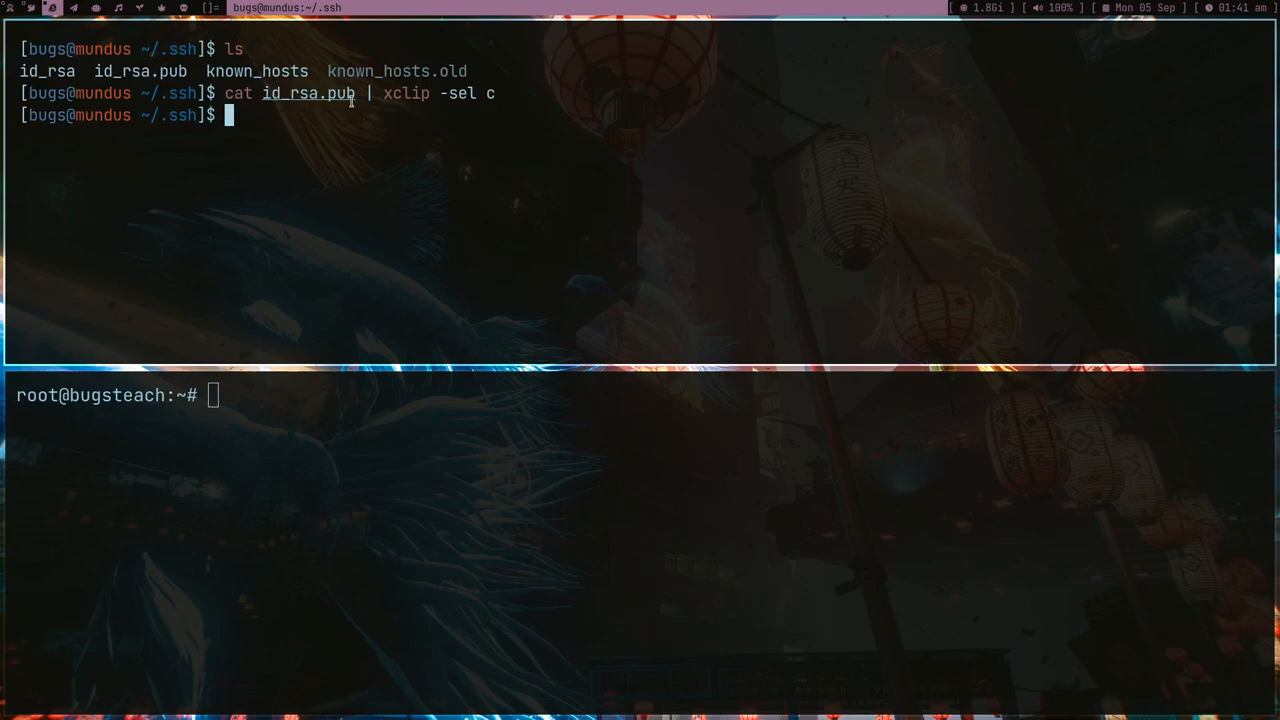
{"action": "type", "text": "cat"}
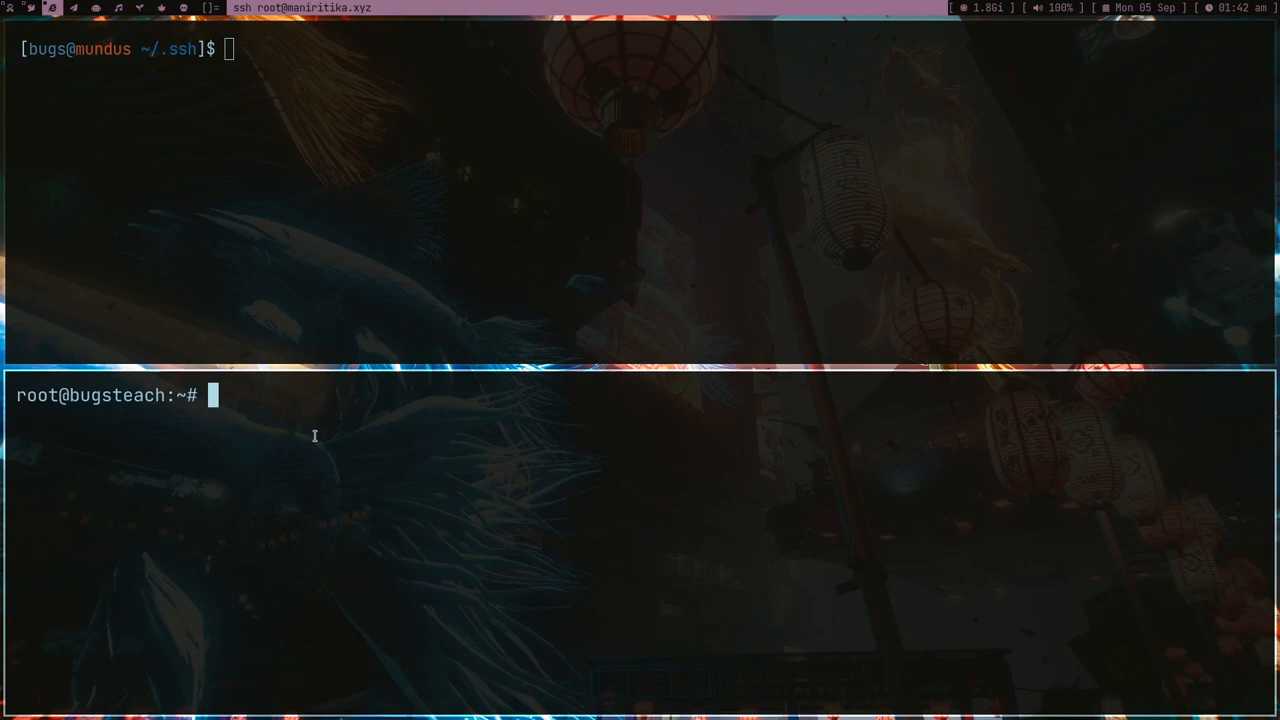
Paste the public key into the server's ~/.ssh/authorized_keys using vim.
{"action": "type", "text": "cd .ssh/"}
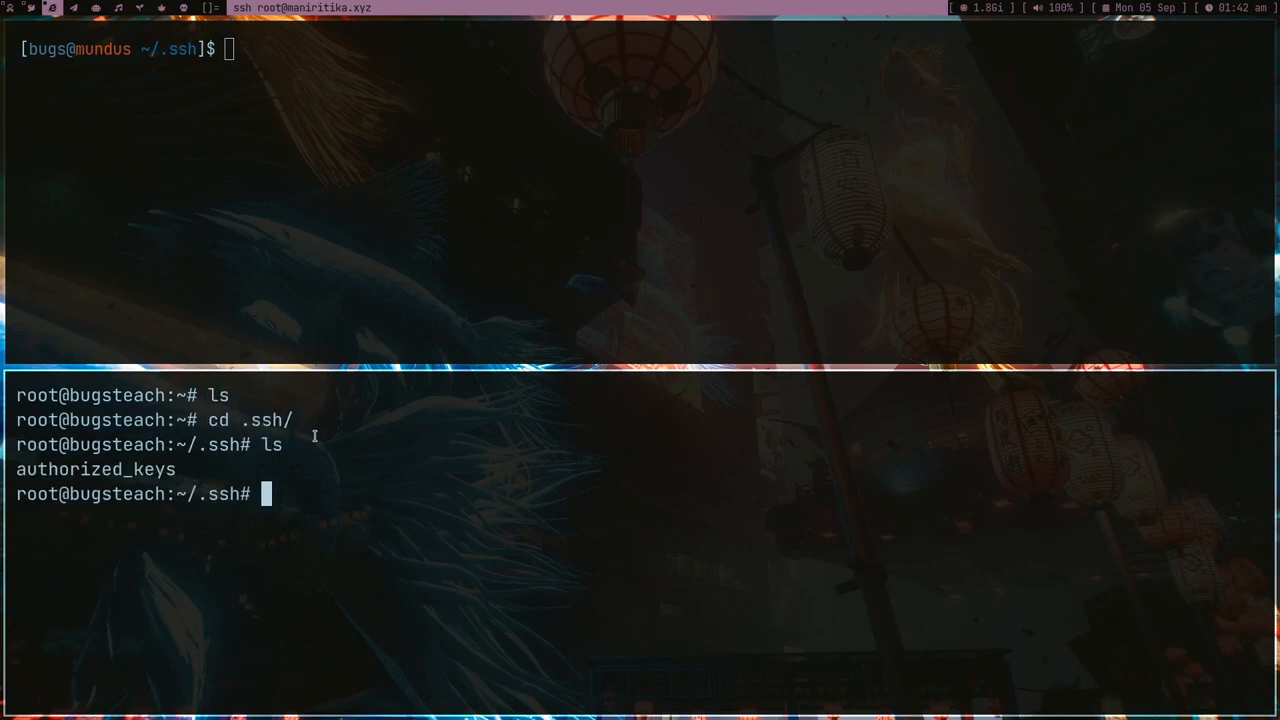
{"action": "type", "text": "vim authorized_keys"}
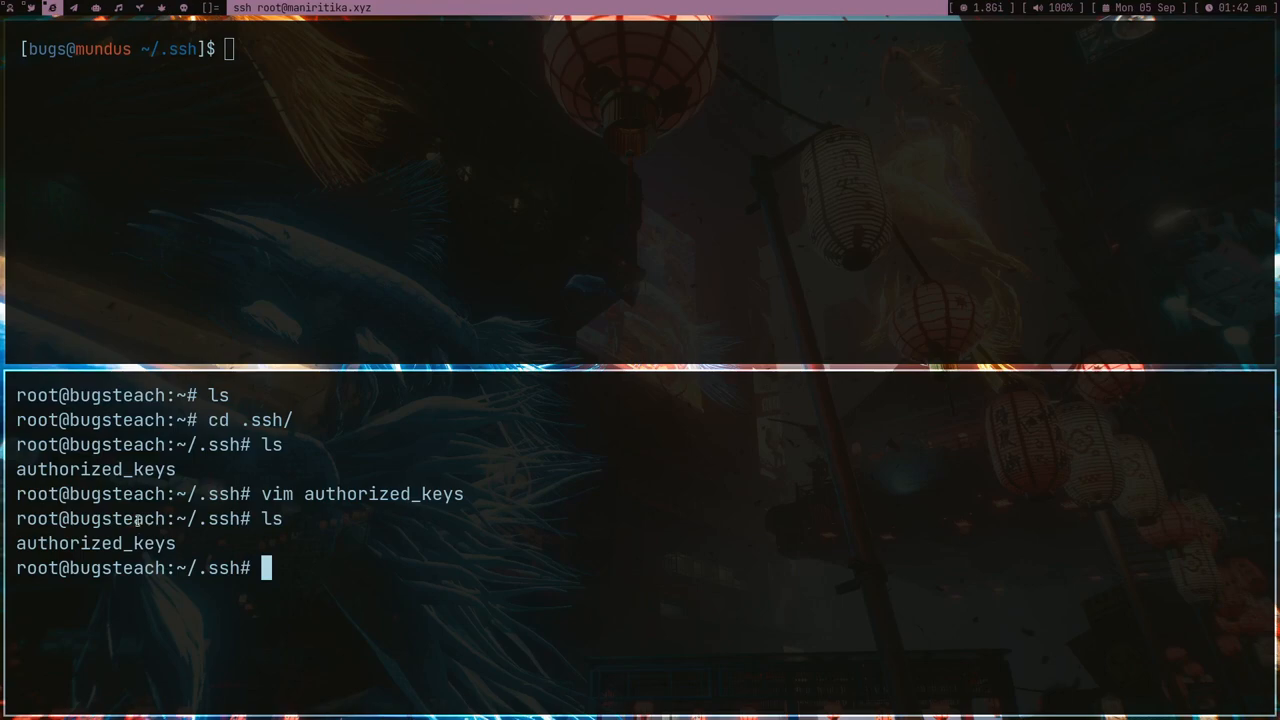
{"action": "double_click", "coordinate": [66, 543]}
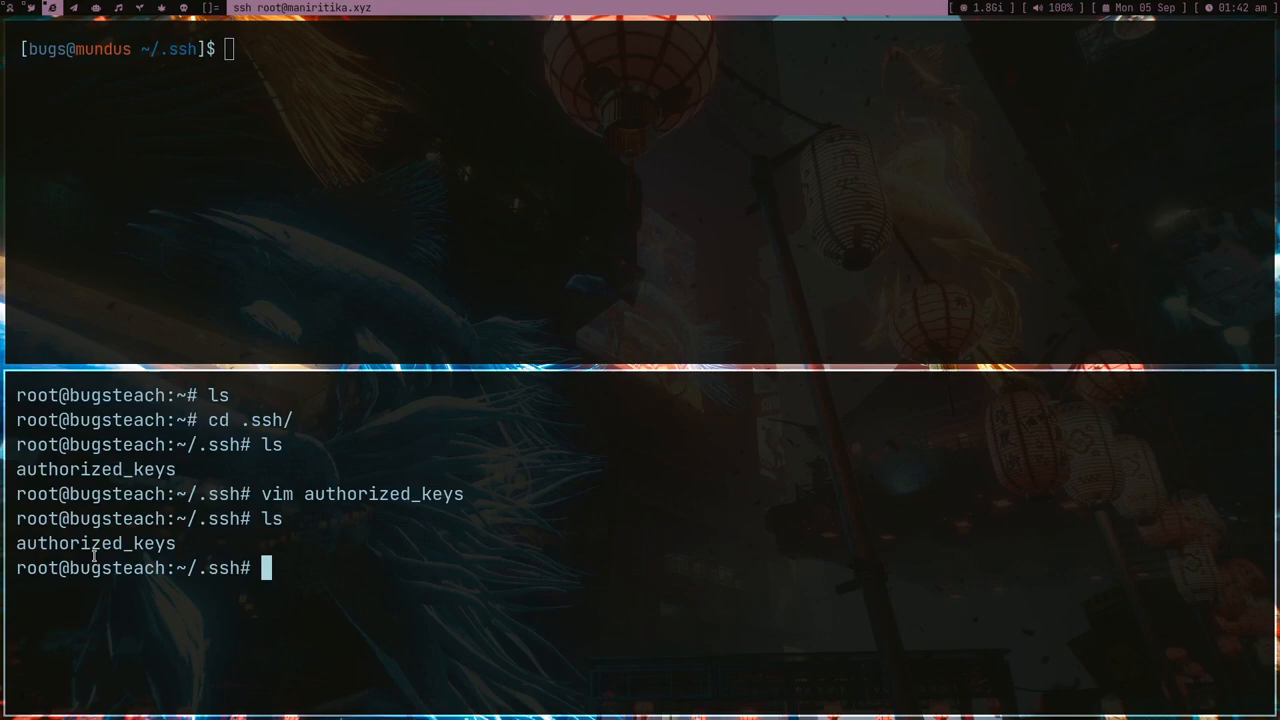
{"action": "type", "text": "exi"}
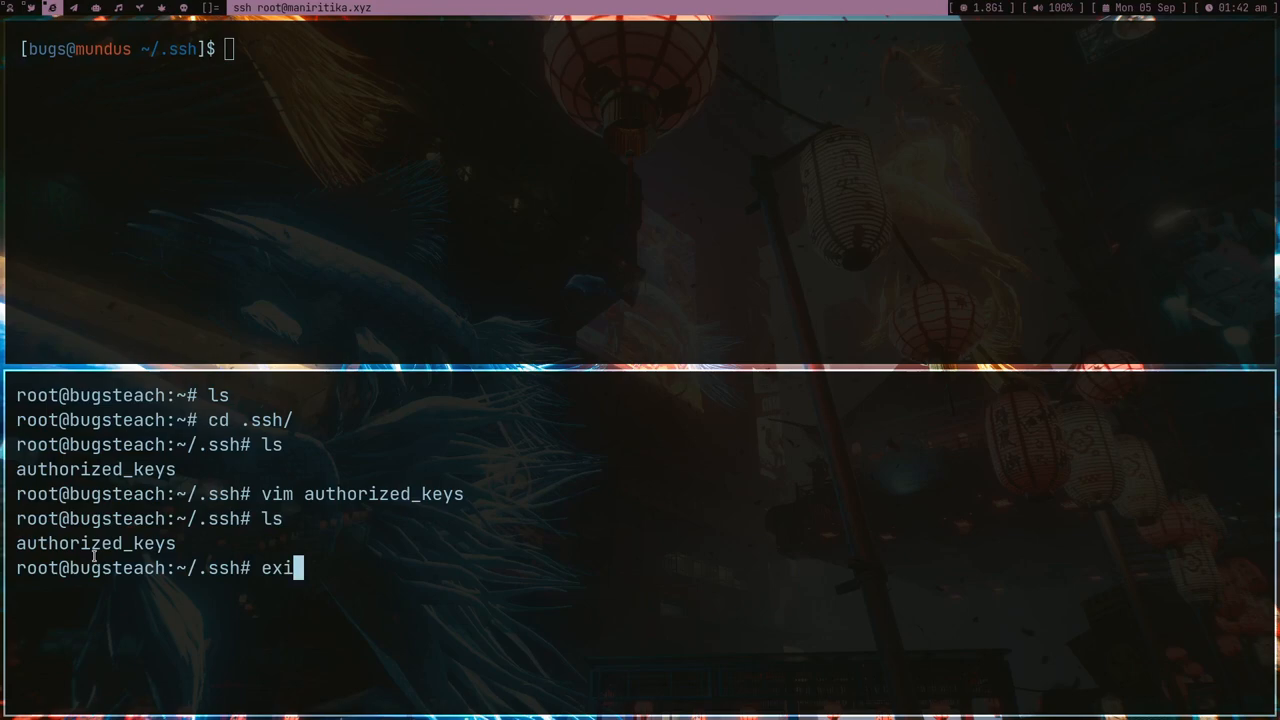
{"action": "key", "text": "Return"}
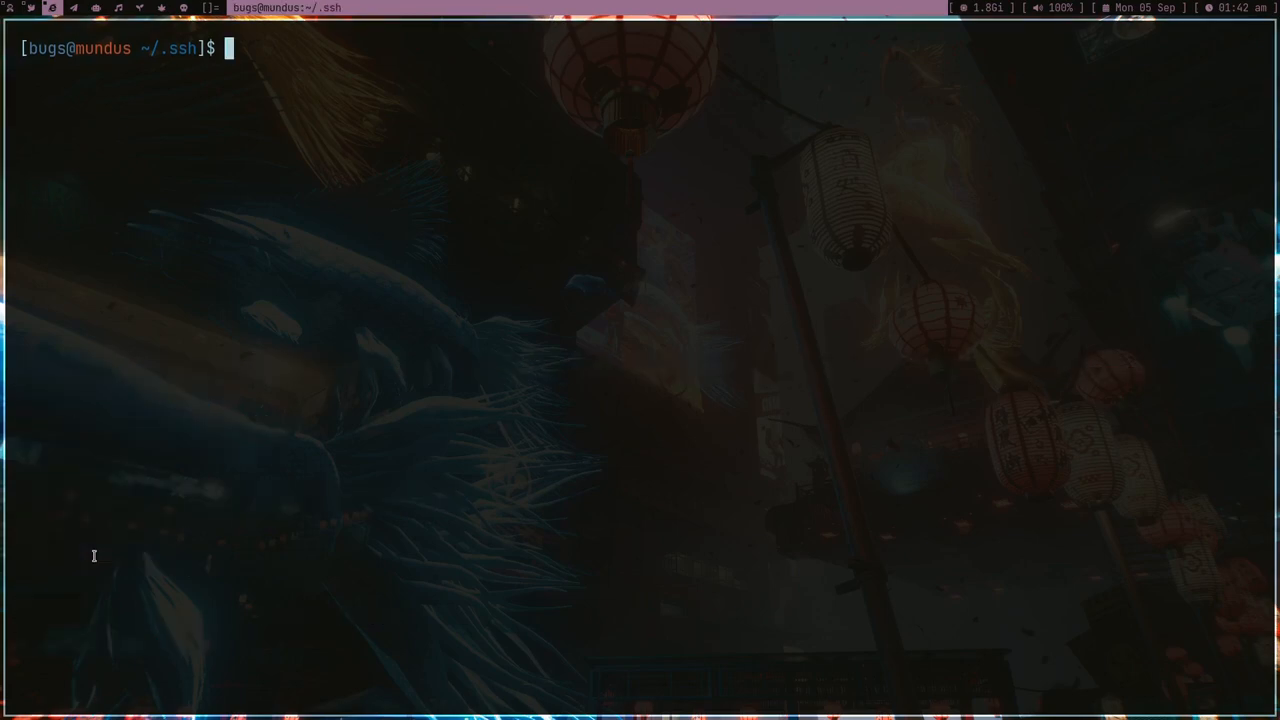
{"action": "type", "text": "ssh ro"}
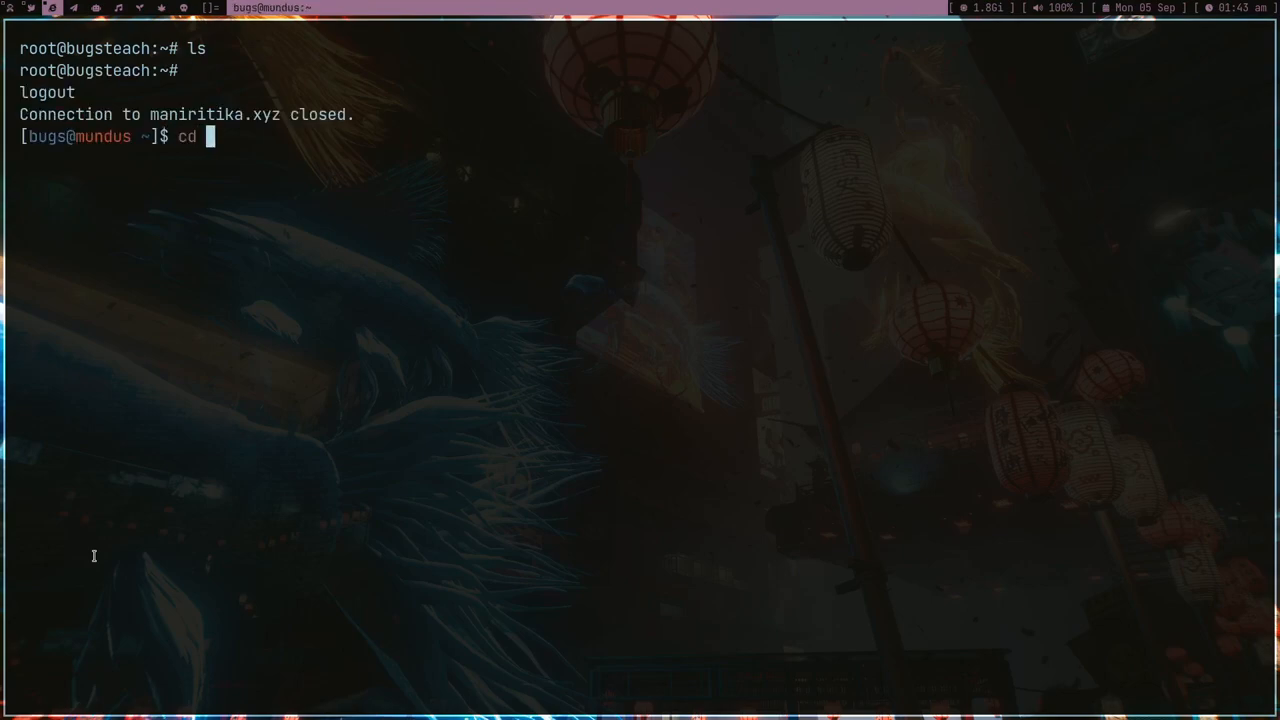
{"action": "type", "text": ".ssh"}
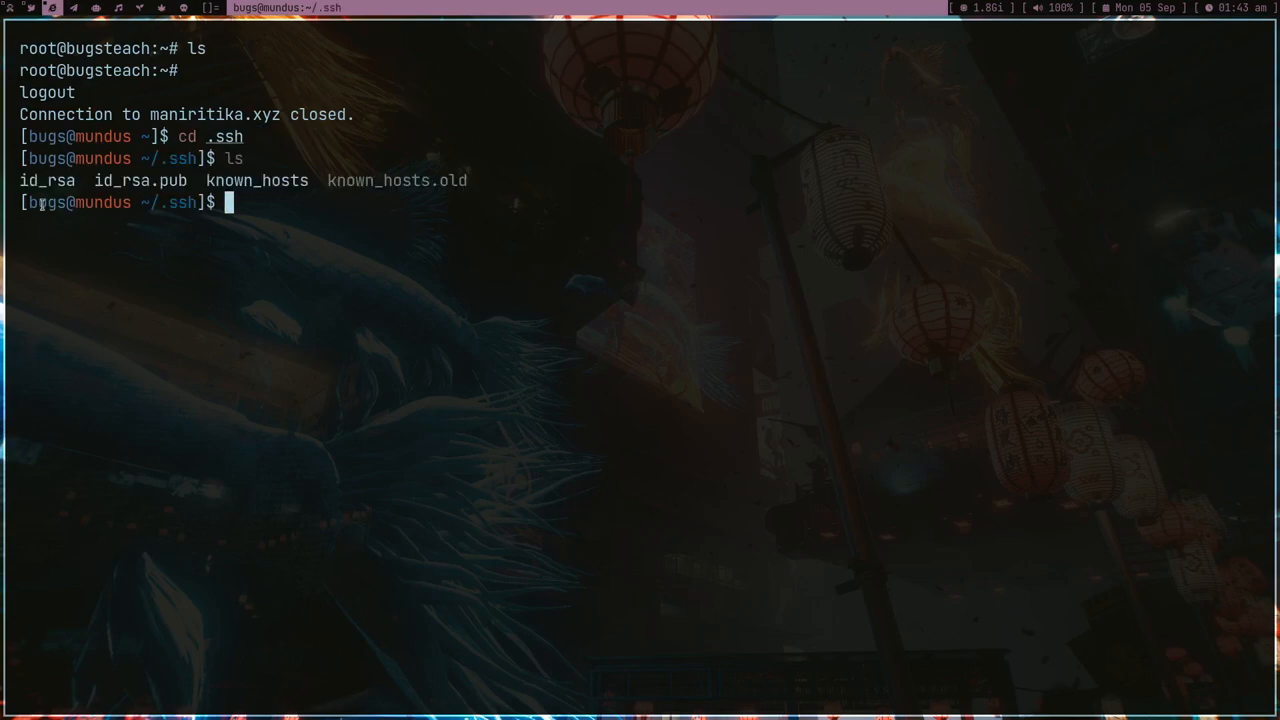